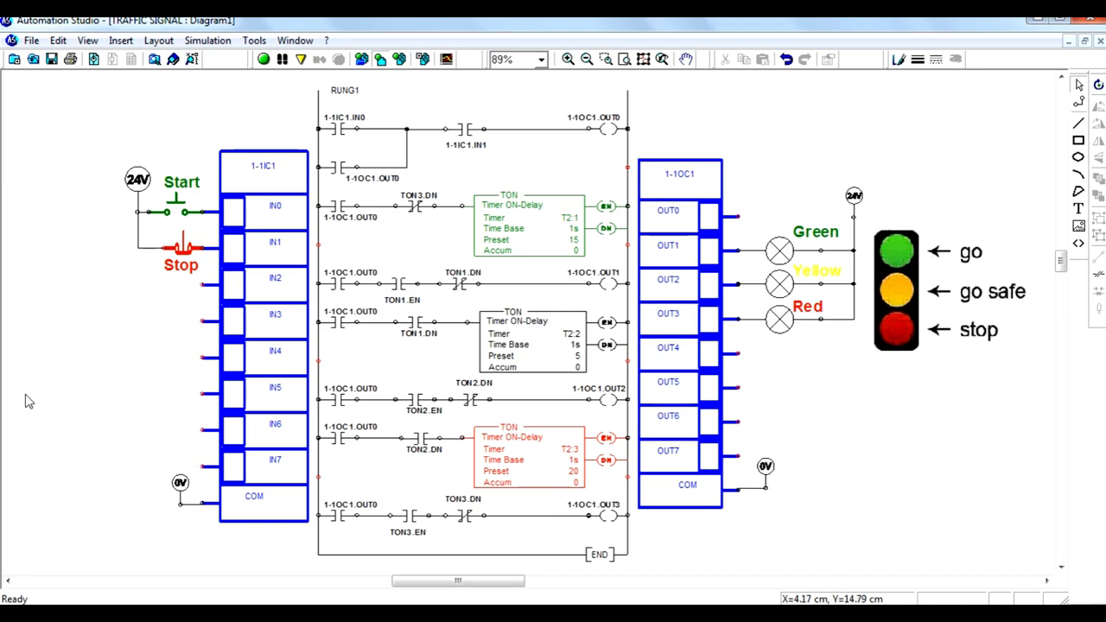
{"action": "mouse_move", "coordinate": [180, 239]}
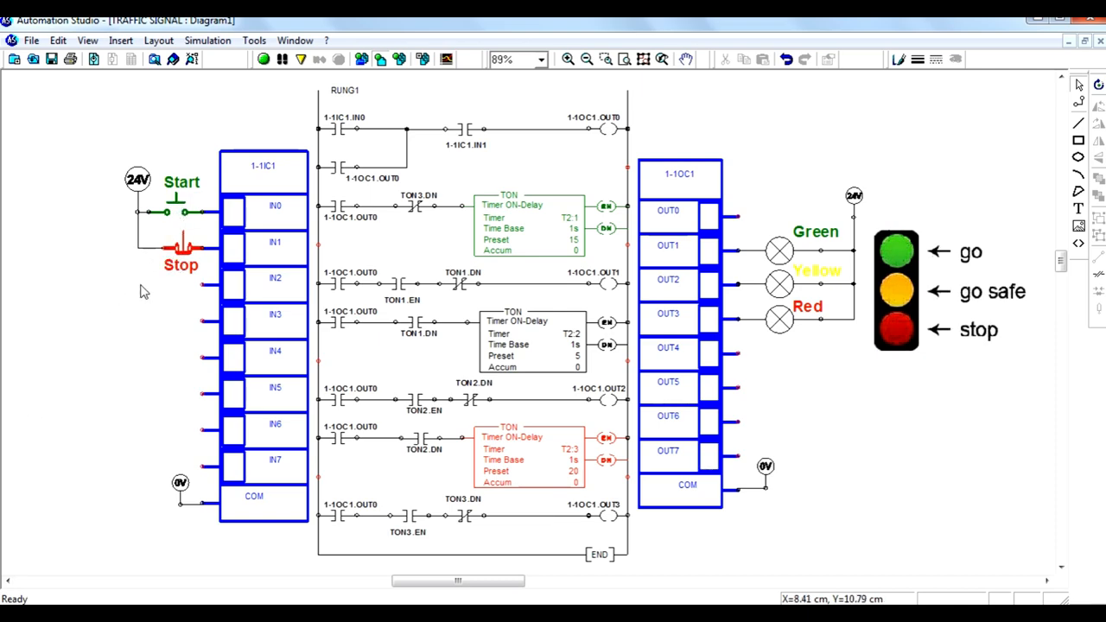
{"action": "mouse_move", "coordinate": [540, 229]}
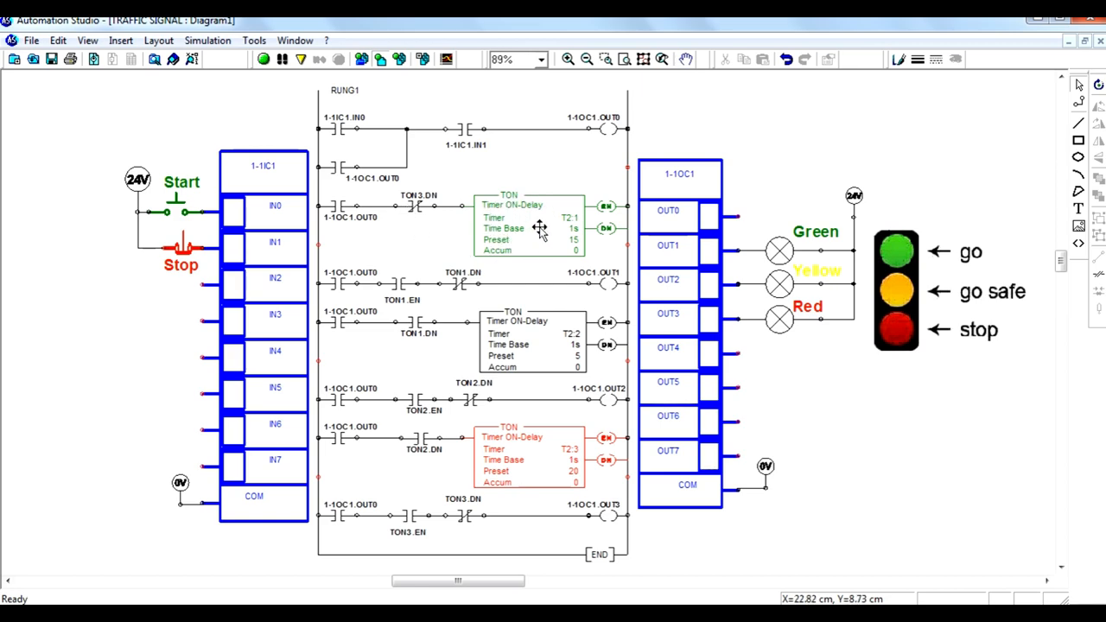
{"action": "mouse_move", "coordinate": [605, 285]}
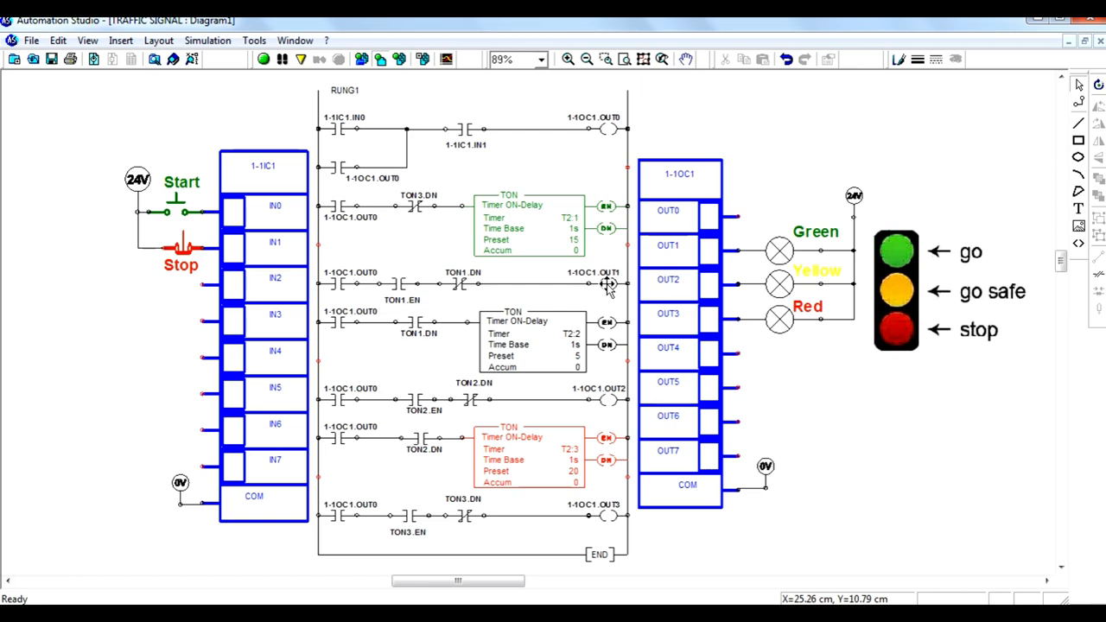
{"action": "mouse_move", "coordinate": [484, 342]}
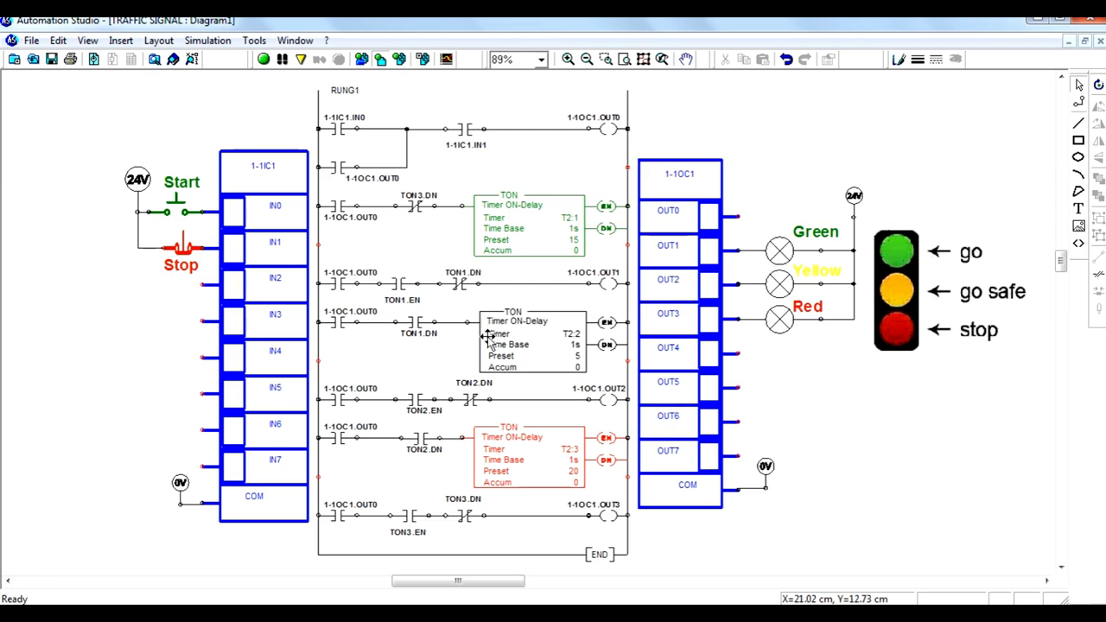
{"action": "mouse_move", "coordinate": [780, 283]}
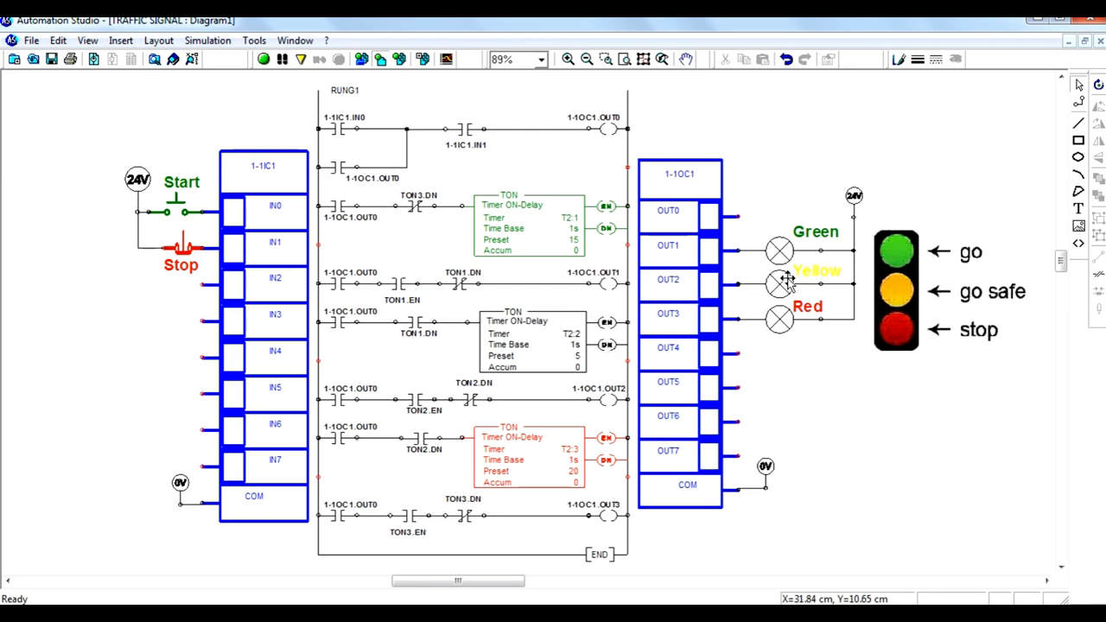
{"action": "mouse_move", "coordinate": [523, 453]}
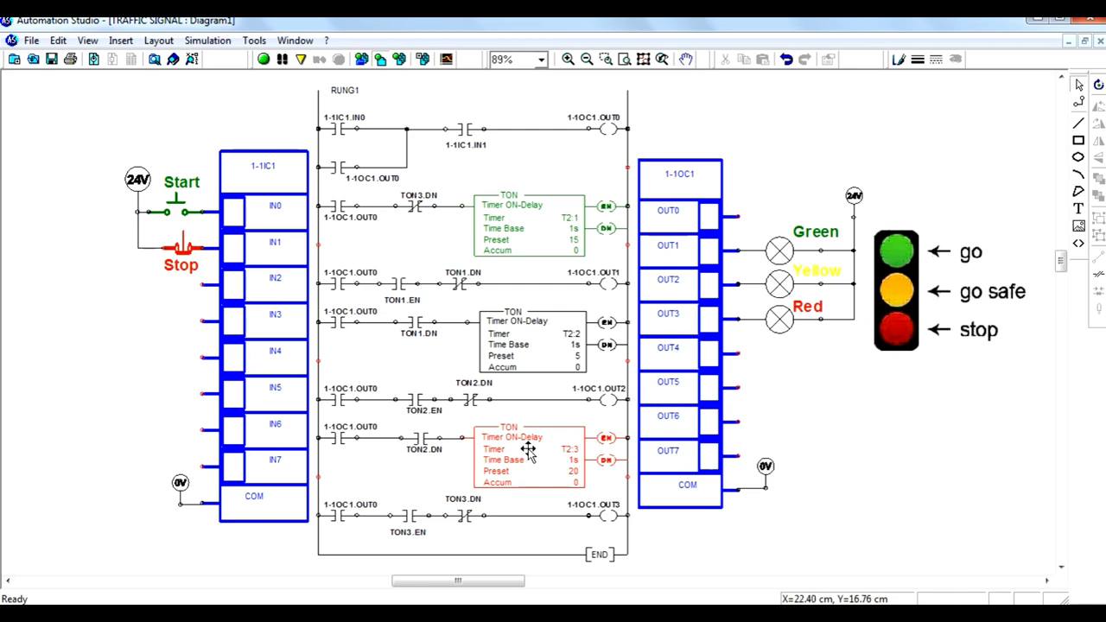
{"action": "mouse_move", "coordinate": [779, 320]}
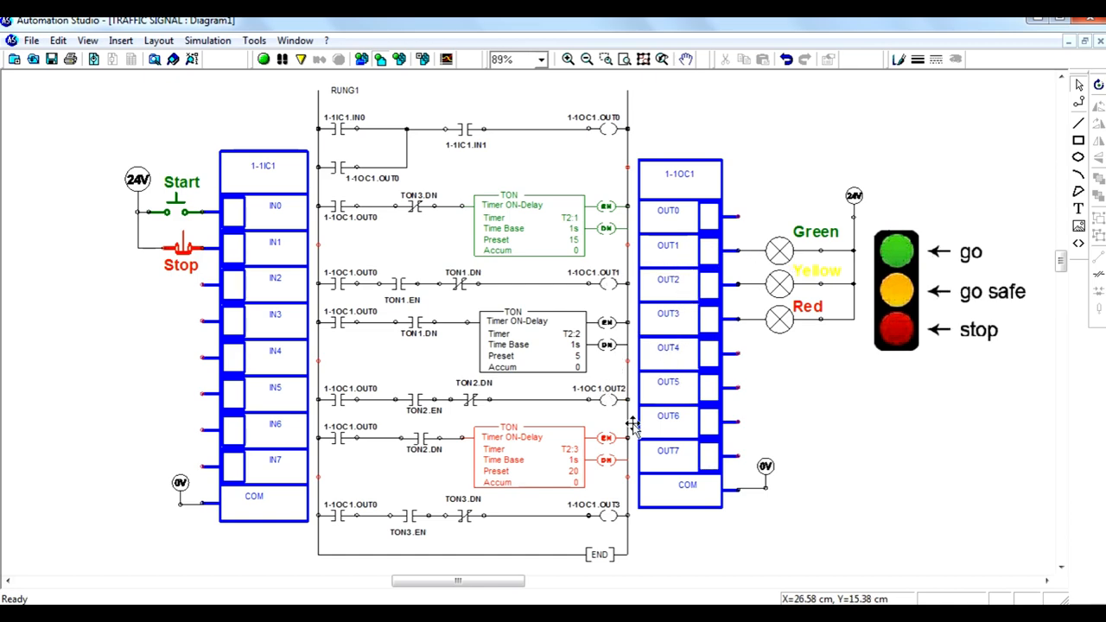
{"action": "mouse_move", "coordinate": [778, 318]}
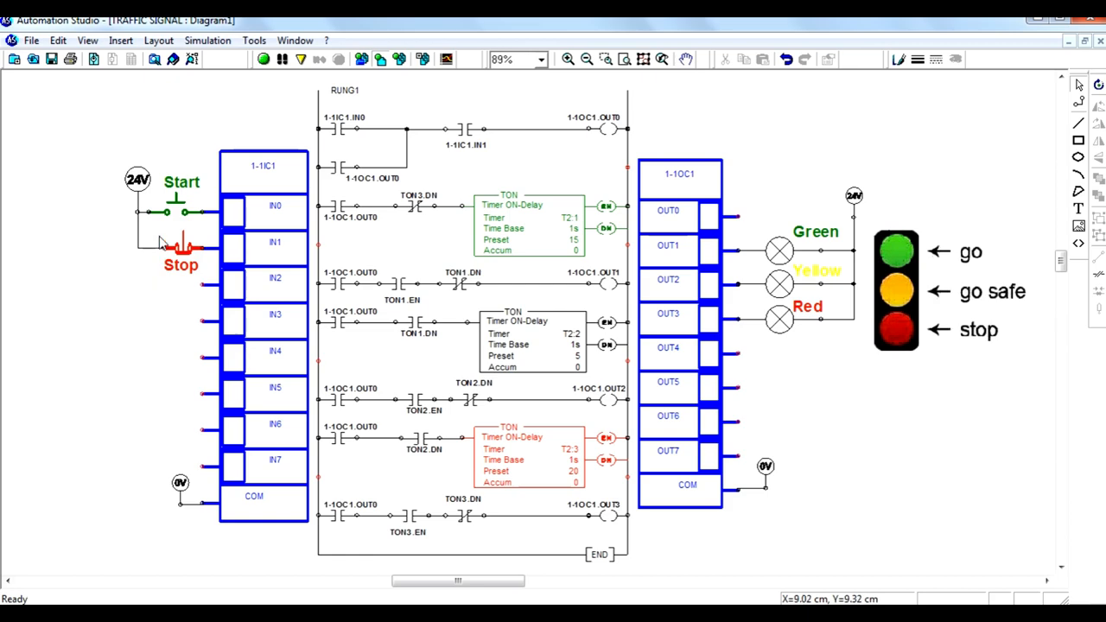
{"action": "mouse_move", "coordinate": [577, 249]}
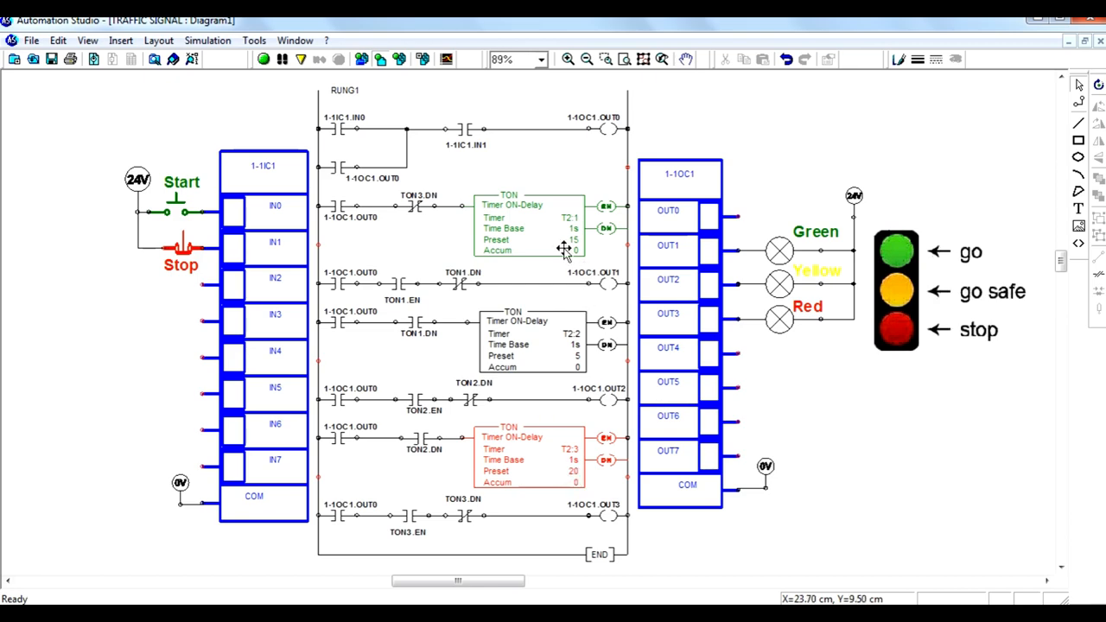
{"action": "double_click", "coordinate": [536, 233]}
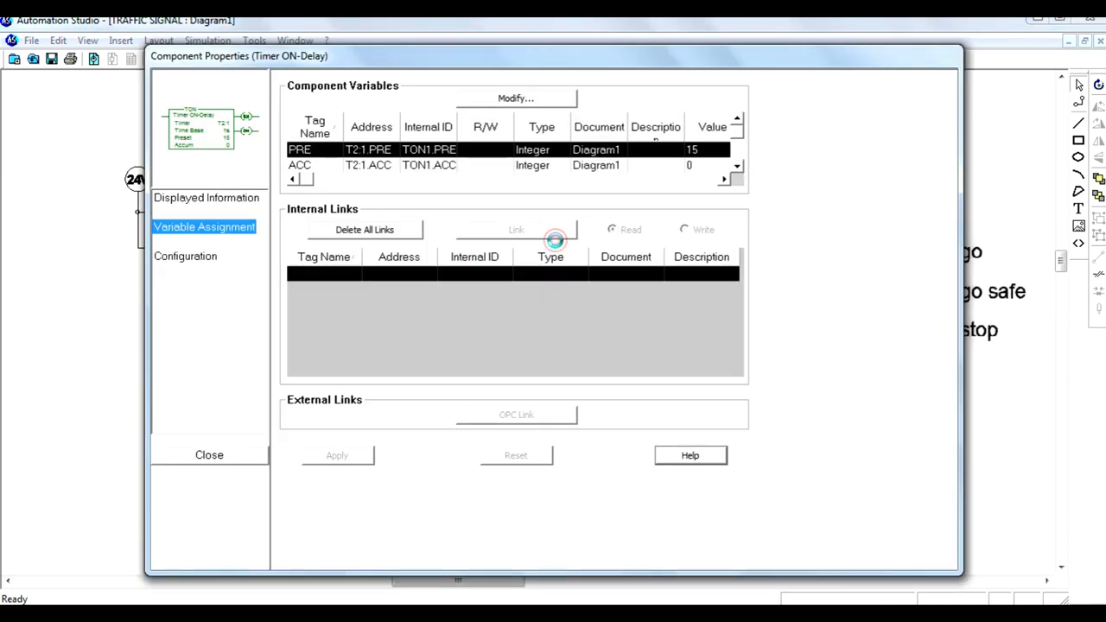
{"action": "mouse_move", "coordinate": [275, 249]}
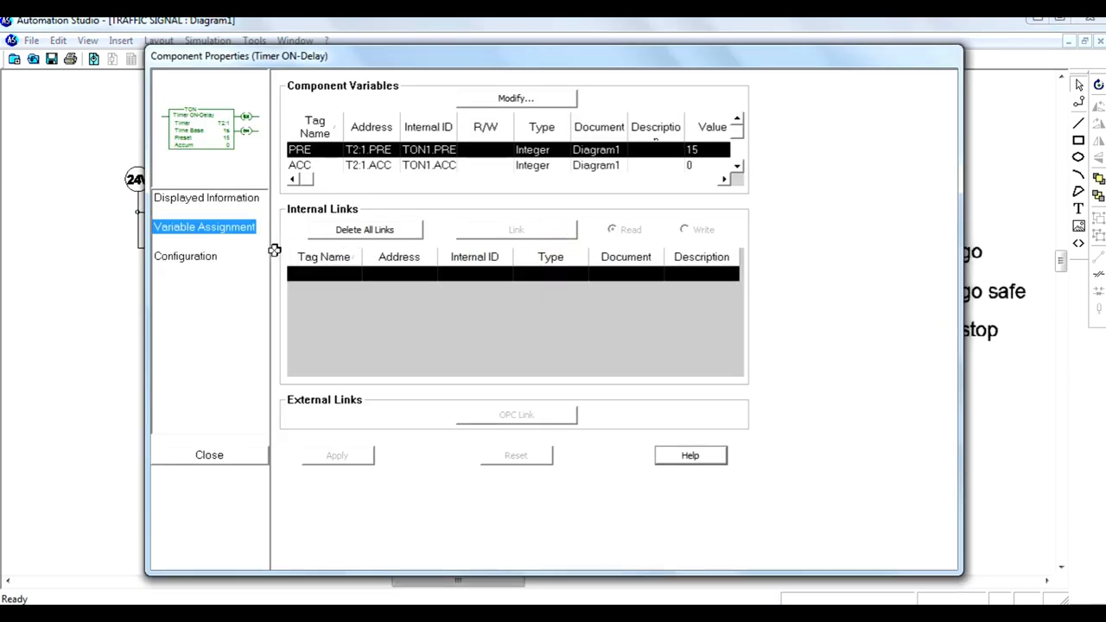
{"action": "mouse_move", "coordinate": [185, 256]}
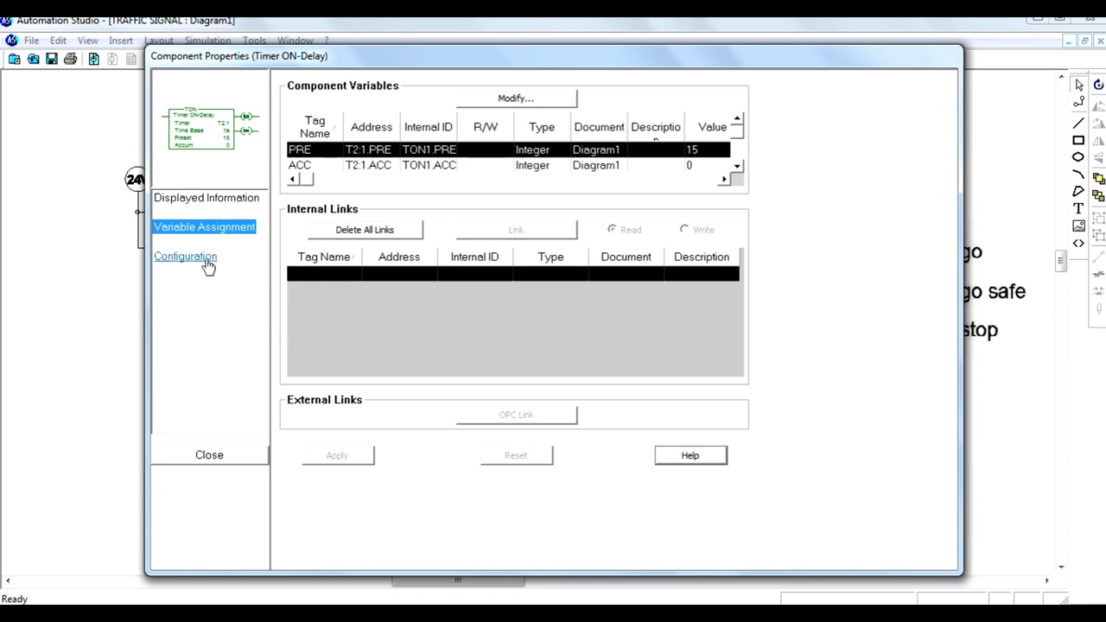
{"action": "left_click", "coordinate": [185, 256]}
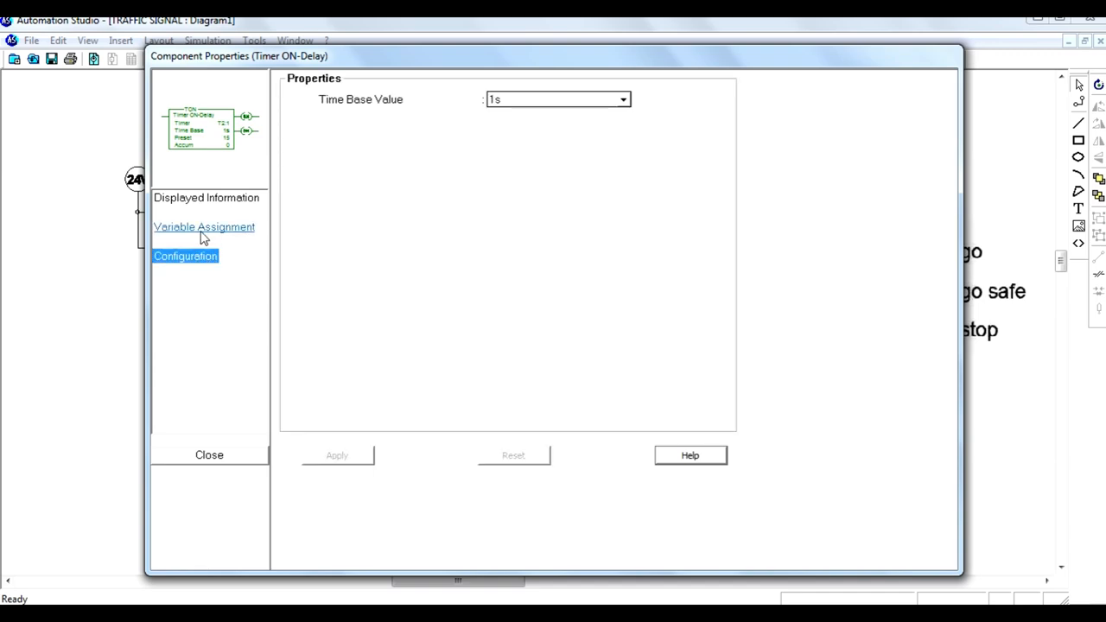
{"action": "left_click", "coordinate": [206, 197]}
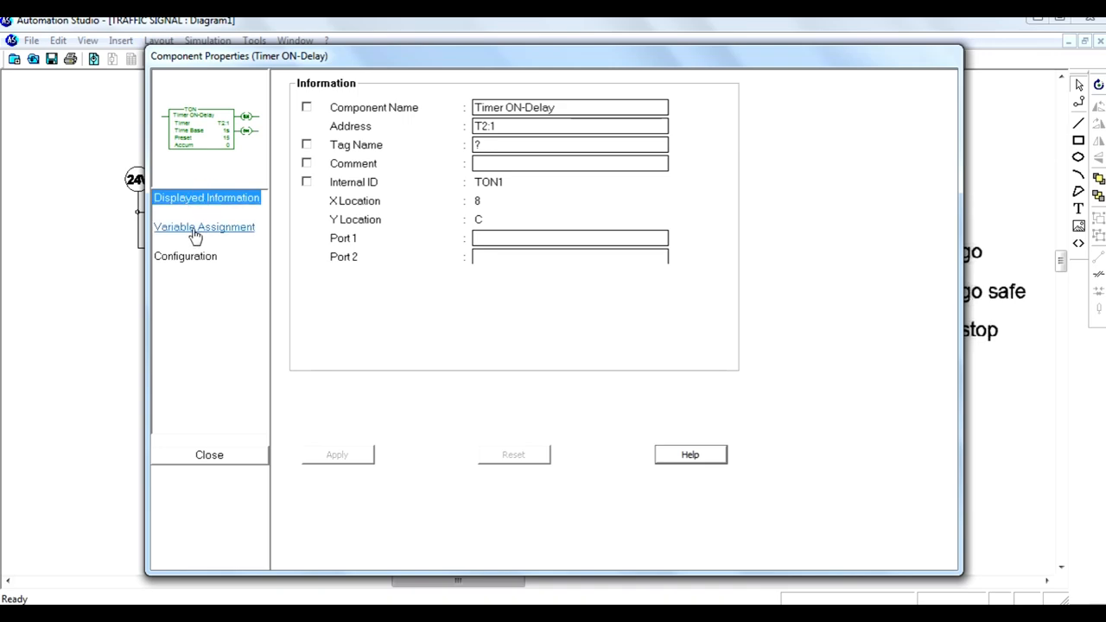
{"action": "left_click", "coordinate": [204, 226]}
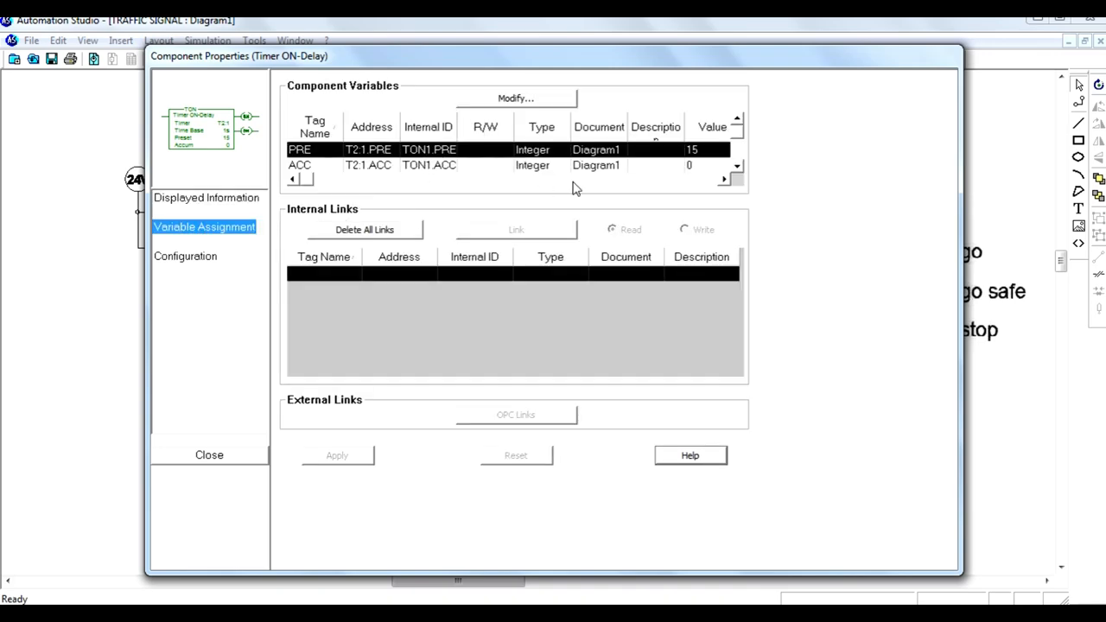
{"action": "left_click", "coordinate": [534, 97]}
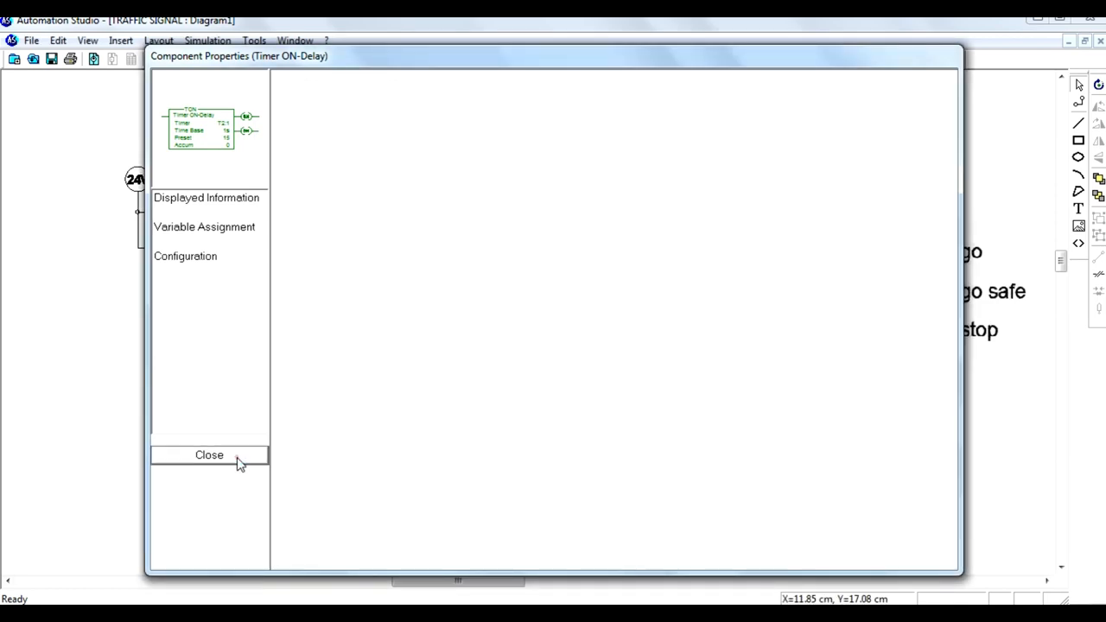
{"action": "left_click", "coordinate": [208, 455]}
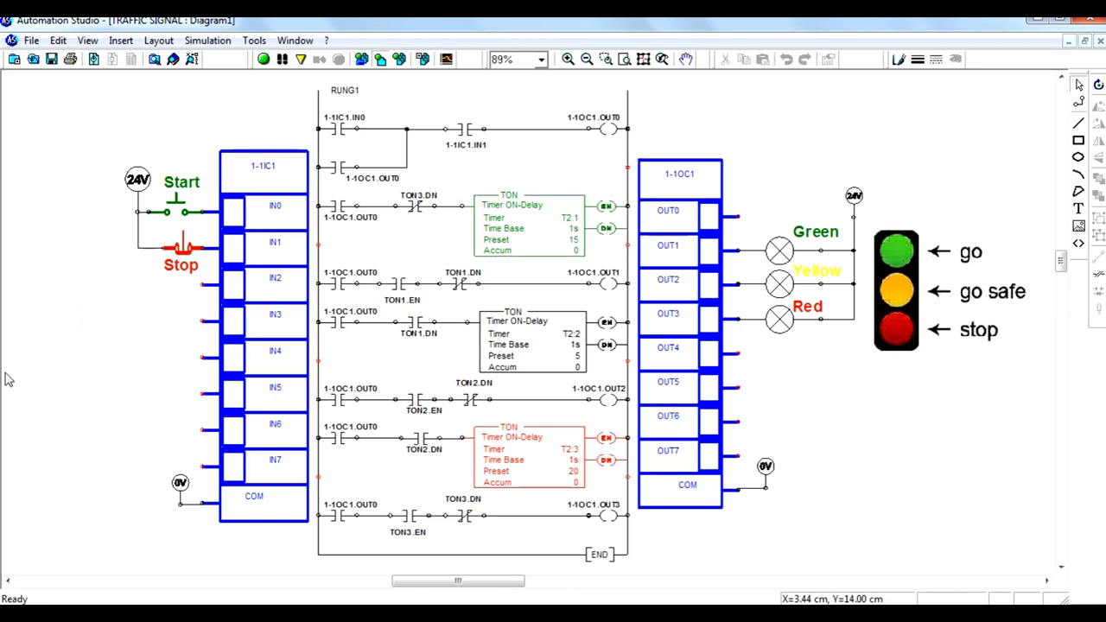
{"action": "mouse_move", "coordinate": [266, 95]}
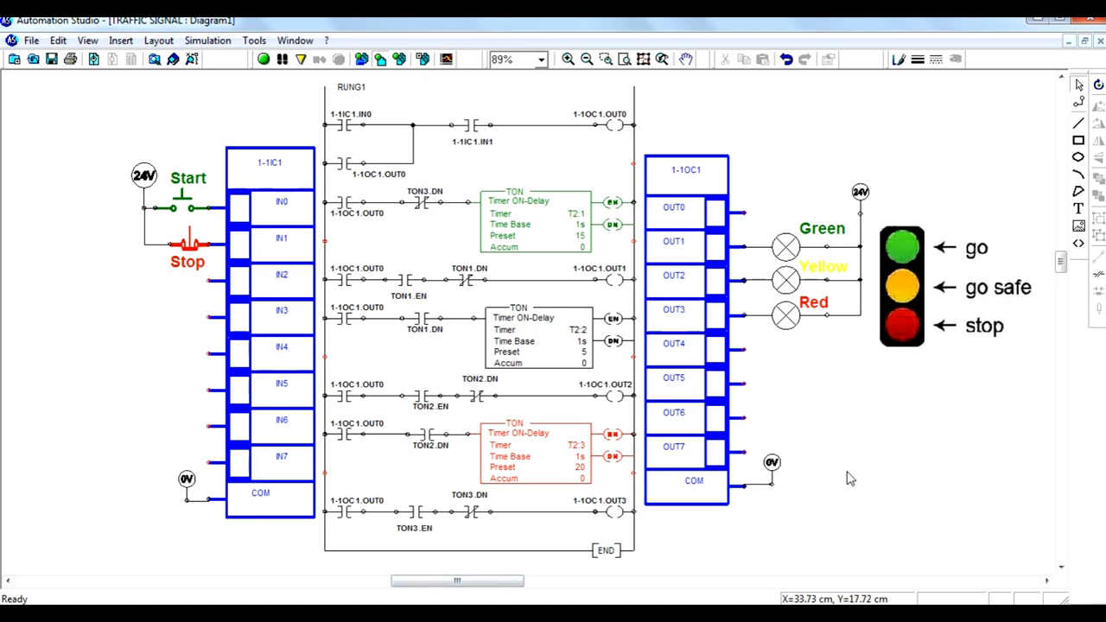
{"action": "left_click", "coordinate": [263, 59]}
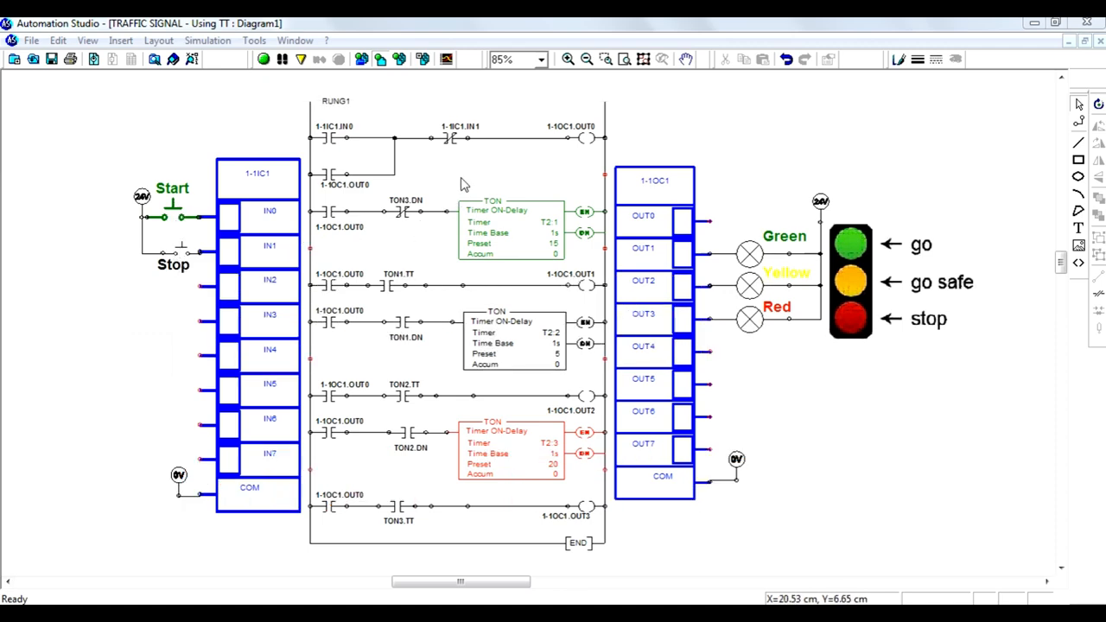
{"action": "mouse_move", "coordinate": [339, 169]}
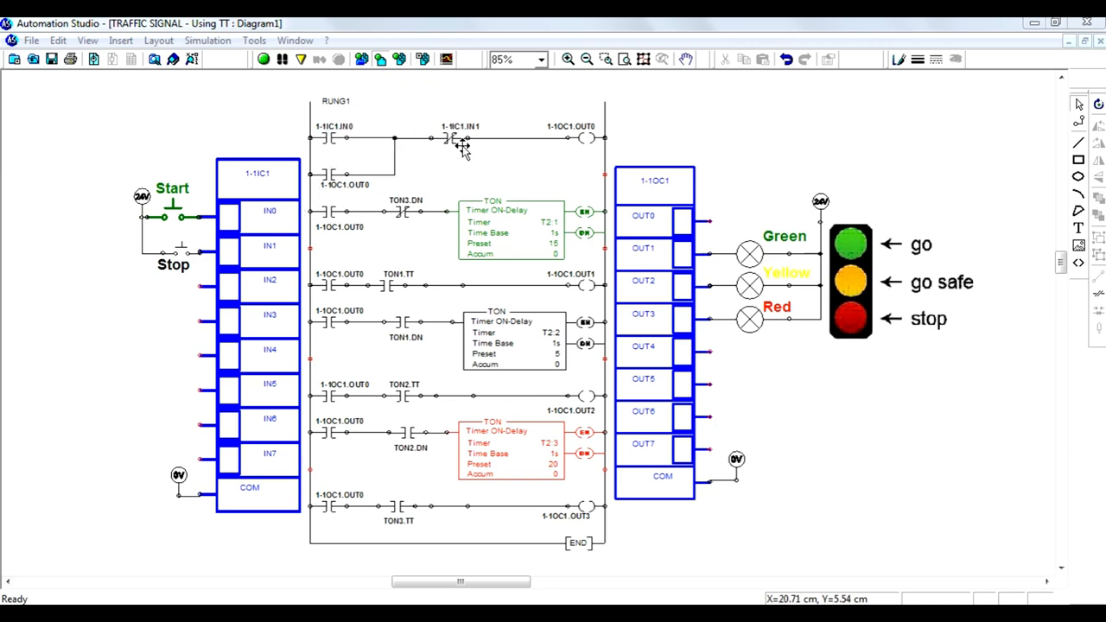
{"action": "mouse_move", "coordinate": [588, 142]}
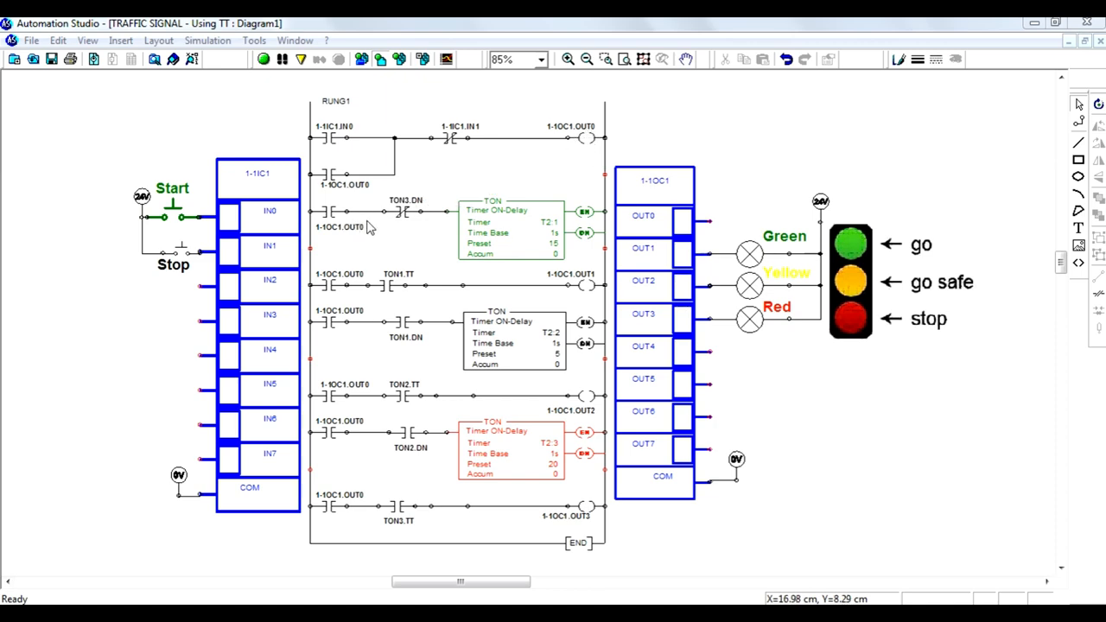
{"action": "mouse_move", "coordinate": [515, 241]}
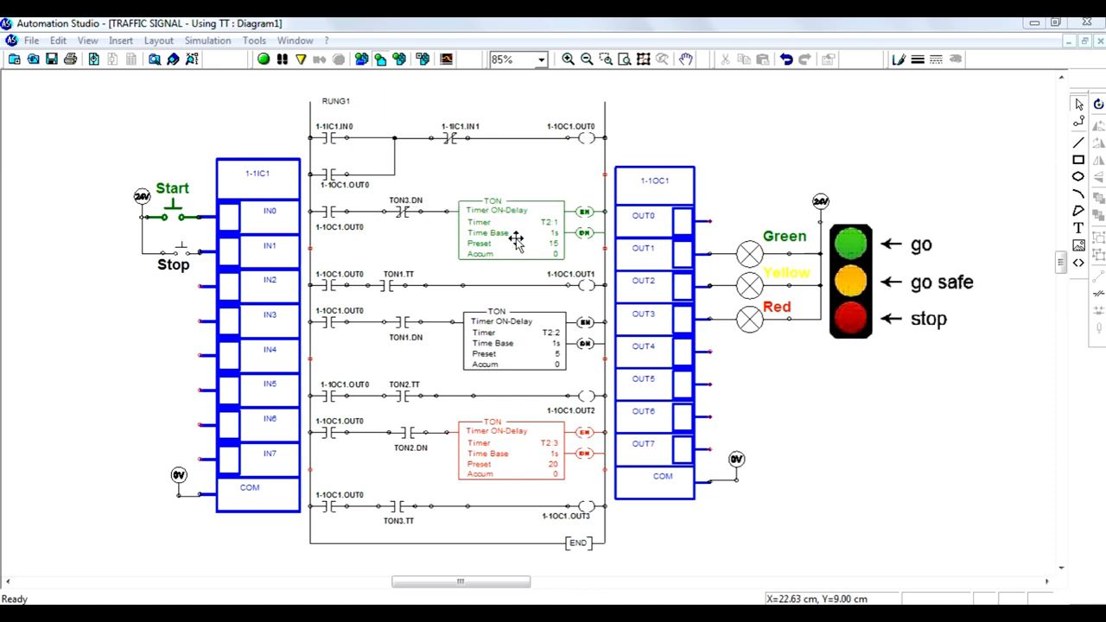
{"action": "mouse_move", "coordinate": [629, 281]}
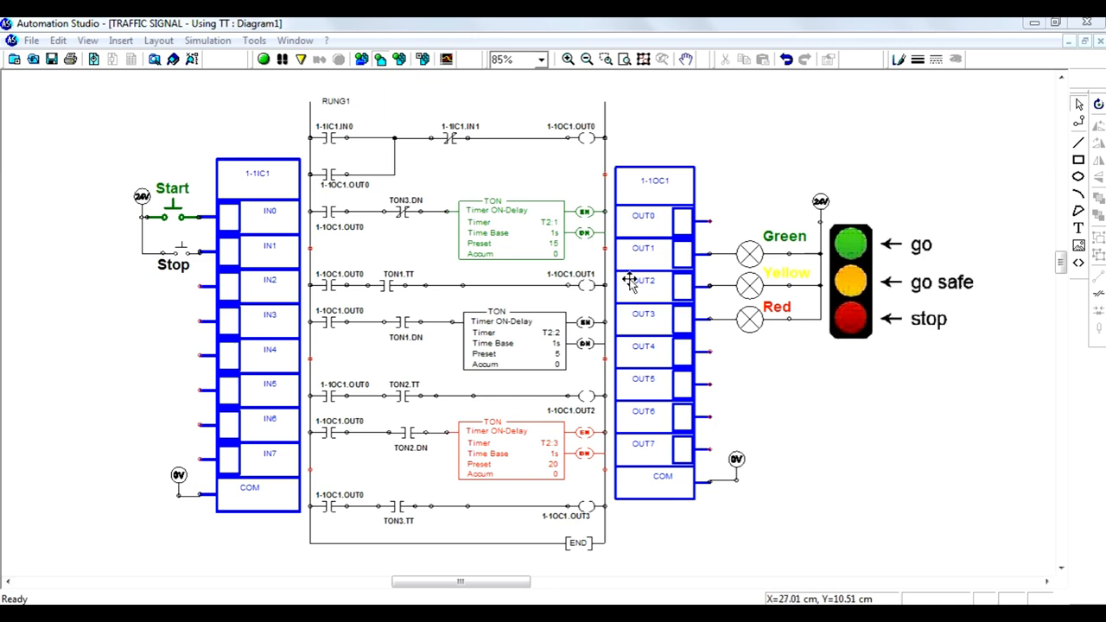
{"action": "mouse_move", "coordinate": [528, 332]}
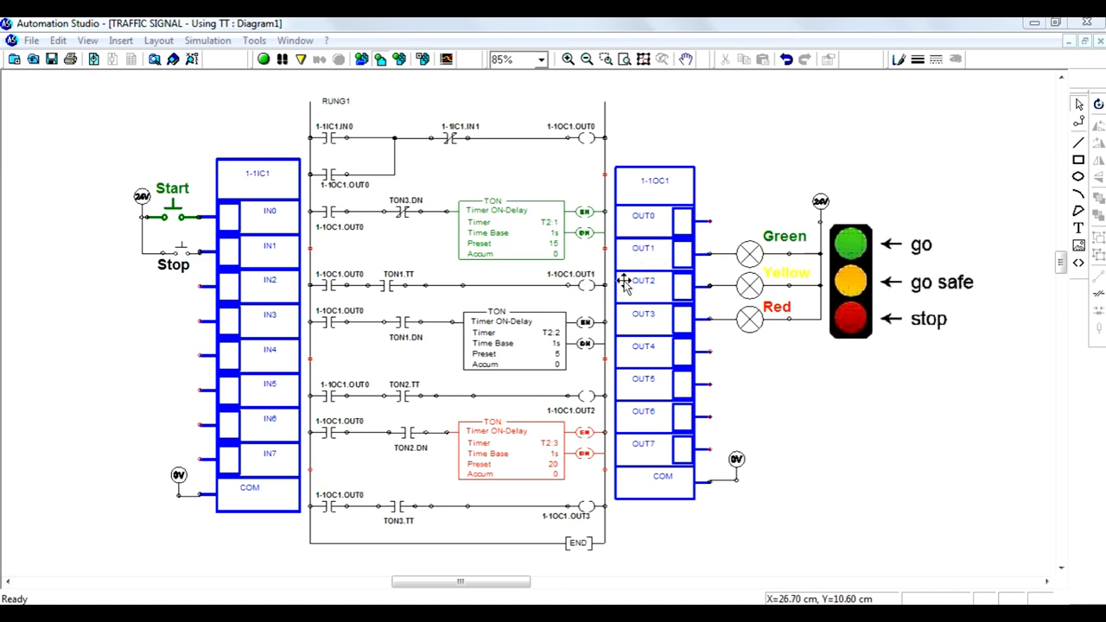
{"action": "mouse_move", "coordinate": [660, 294]}
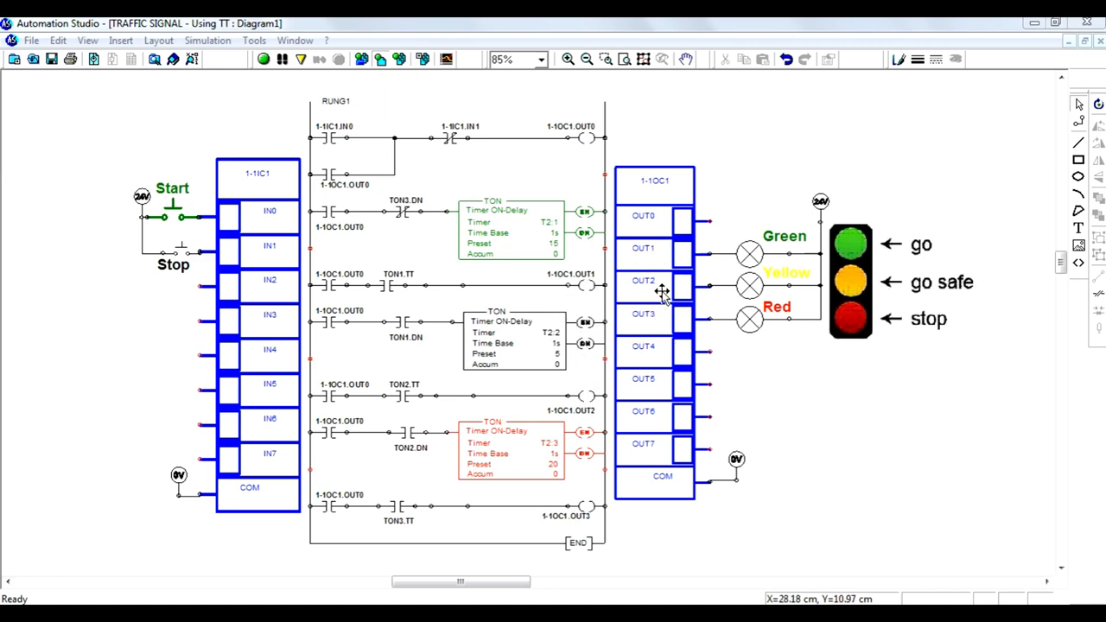
{"action": "mouse_move", "coordinate": [648, 356]}
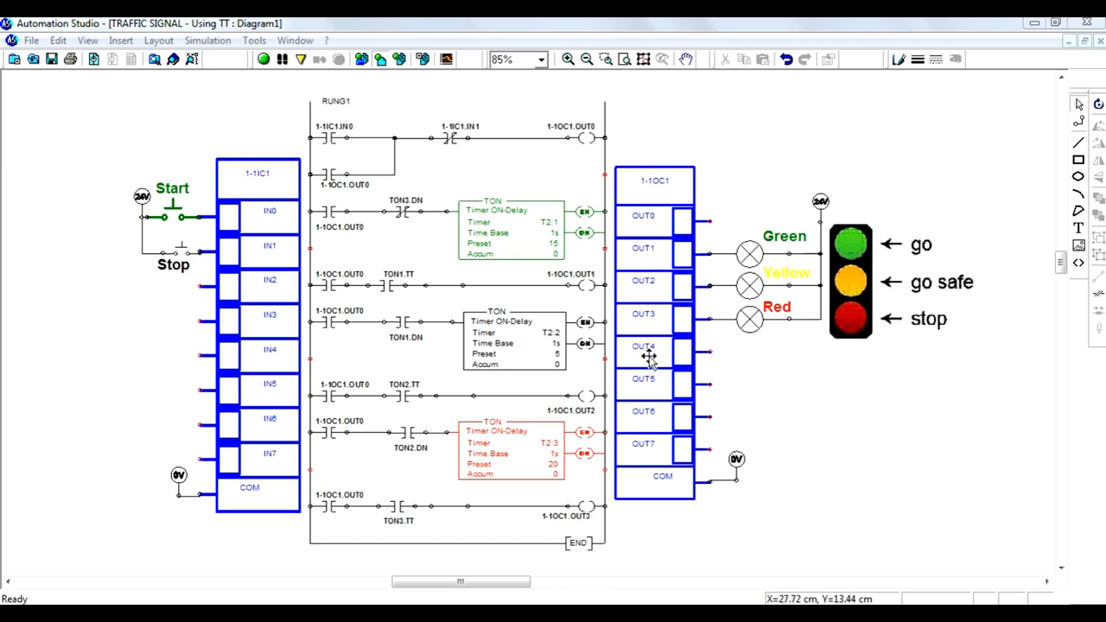
{"action": "mouse_move", "coordinate": [574, 377]}
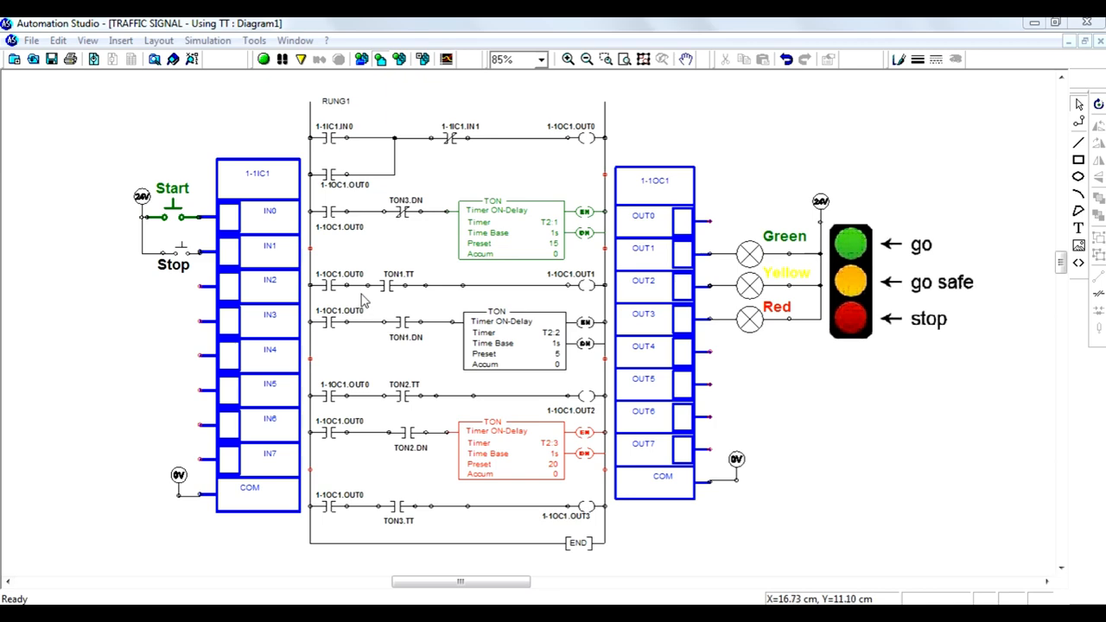
{"action": "mouse_move", "coordinate": [424, 253]}
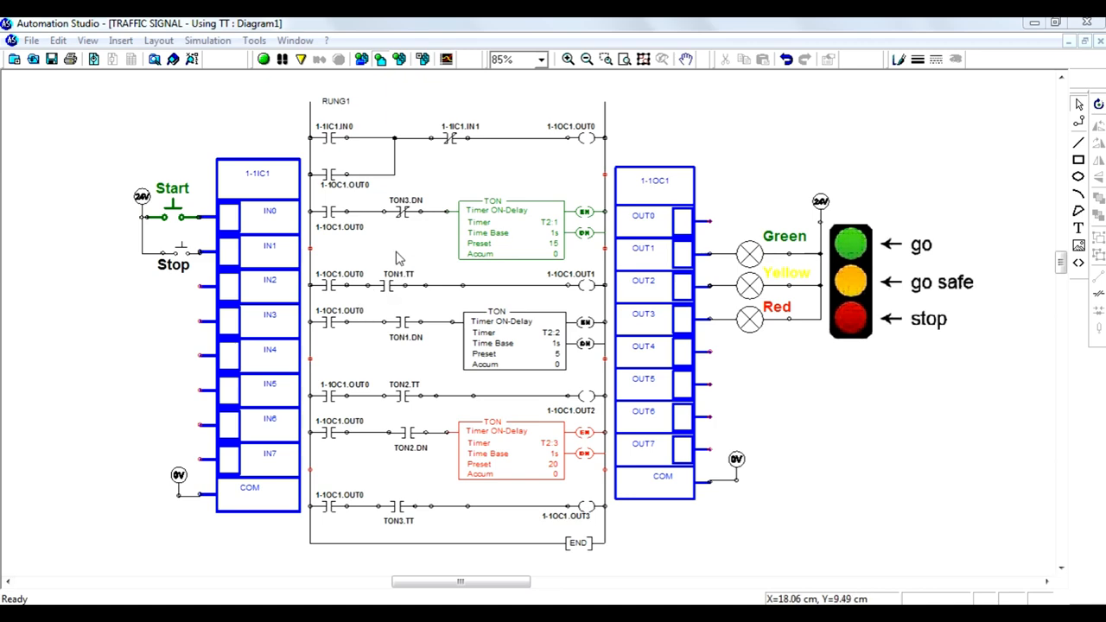
{"action": "mouse_move", "coordinate": [562, 249]}
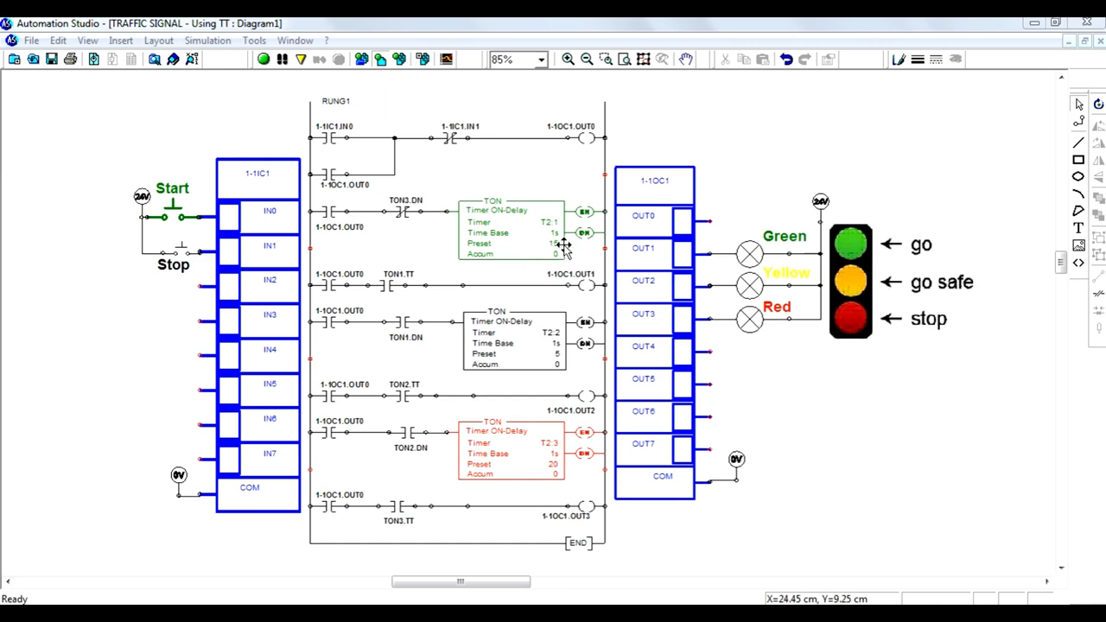